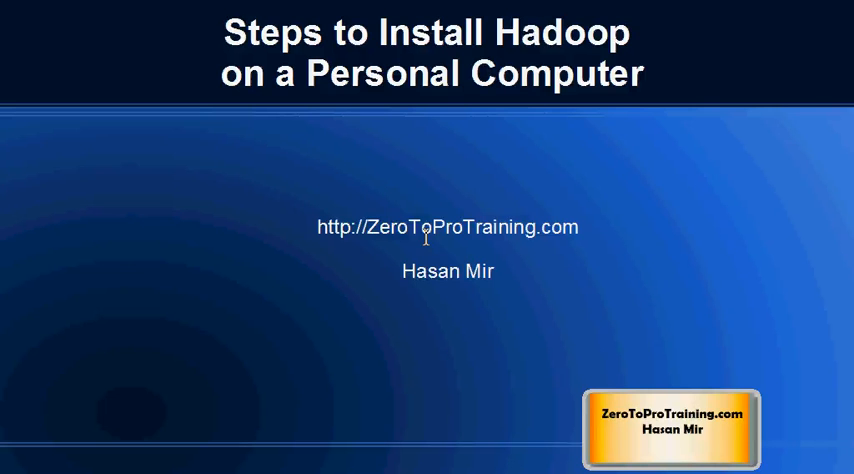
mouse_move(503, 287)
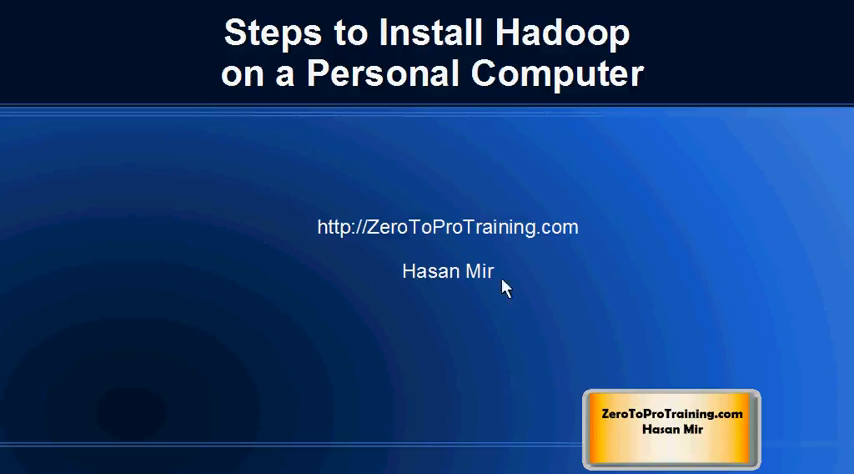
mouse_move(542, 263)
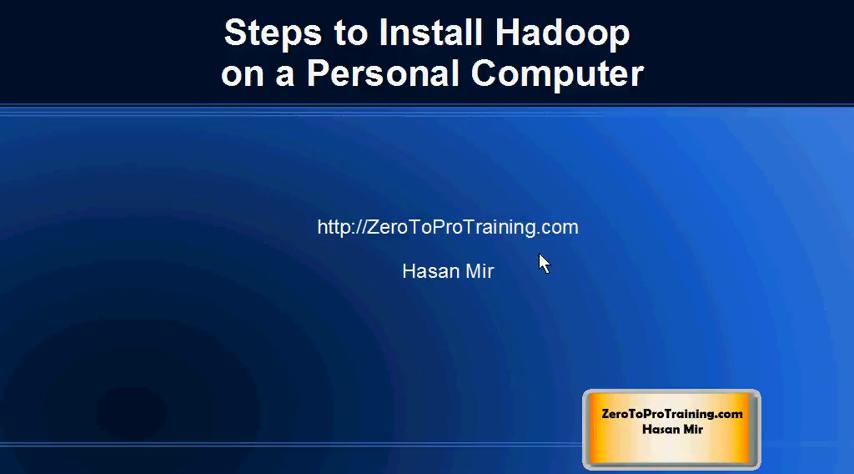